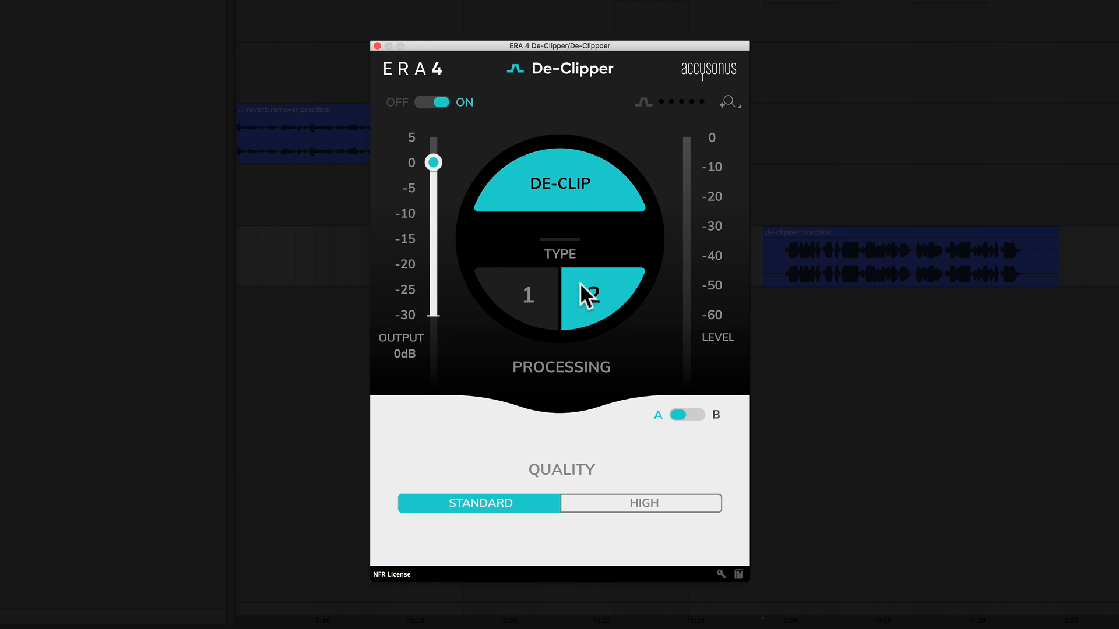
Switch the ERA 4 De-Clipper to Type 2 de-clipping.
{"action": "left_click", "coordinate": [528, 294]}
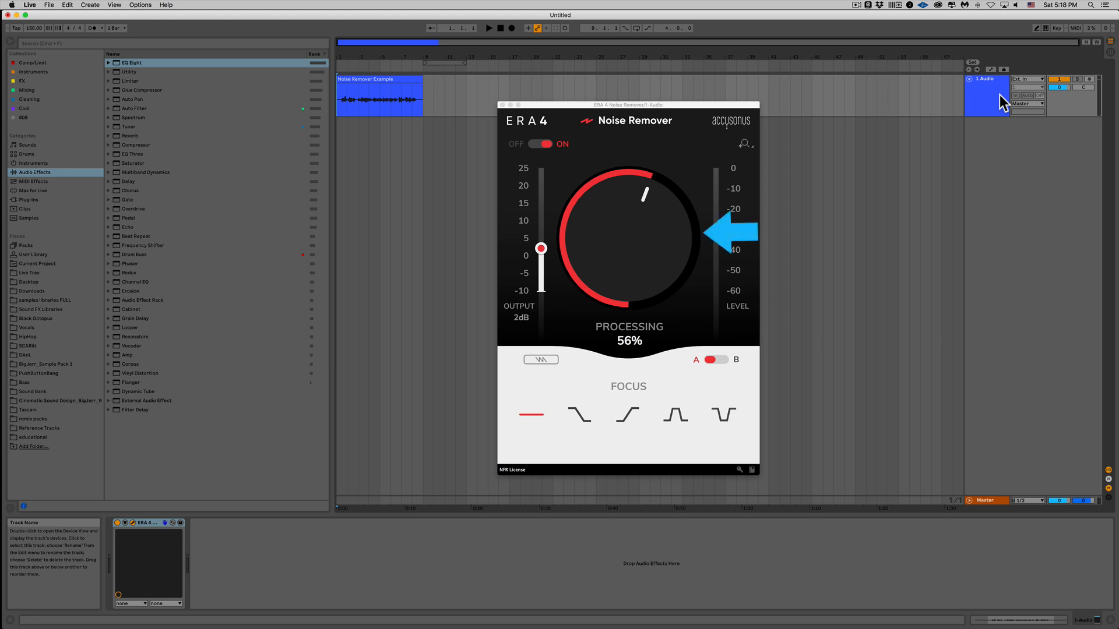
Lower the Noise Remover processing knob from 56% down to 0%.
{"action": "left_click_drag", "start_coordinate": [642, 191], "coordinate": [599, 200]}
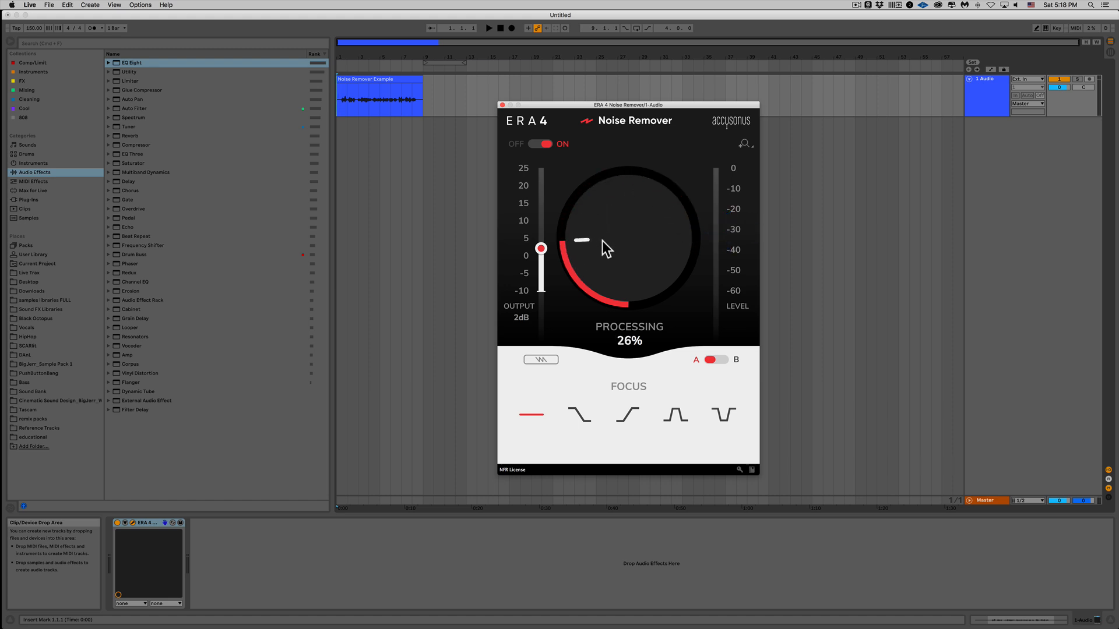
{"action": "left_click_drag", "start_coordinate": [602, 245], "coordinate": [628, 286]}
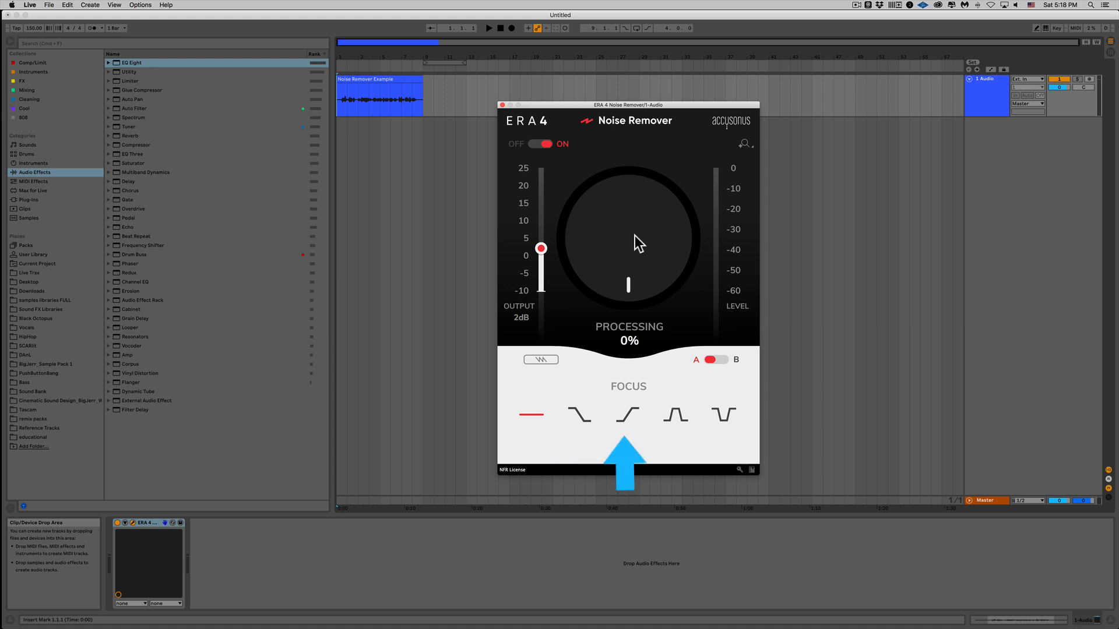
{"action": "left_click", "coordinate": [675, 415]}
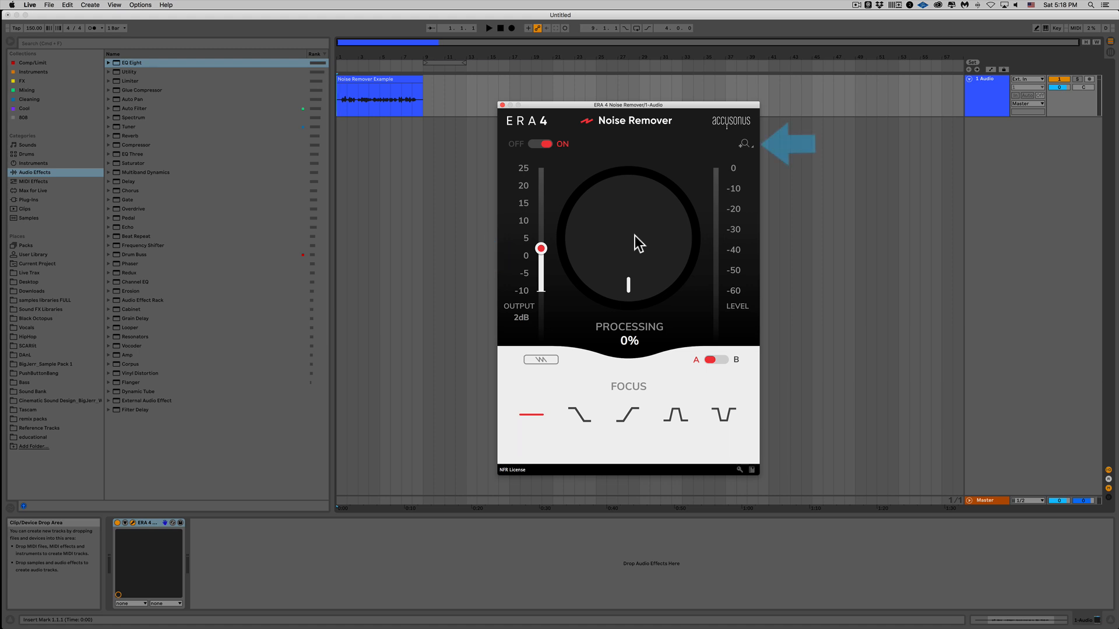
{"action": "mouse_move", "coordinate": [749, 154]}
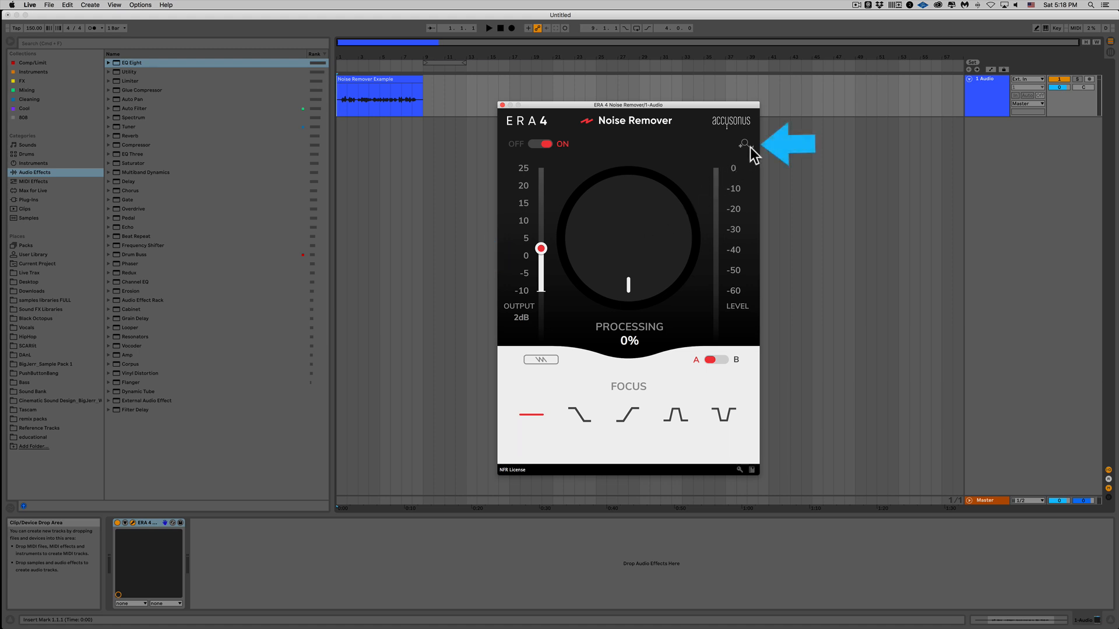
{"action": "left_click", "coordinate": [742, 143]}
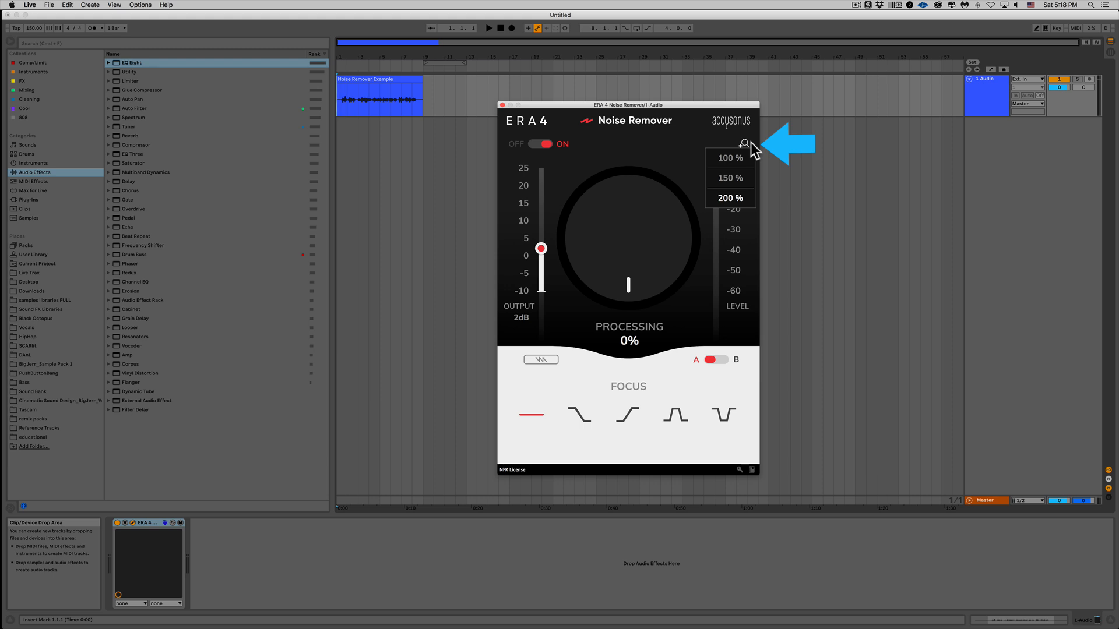
{"action": "left_click", "coordinate": [745, 143]}
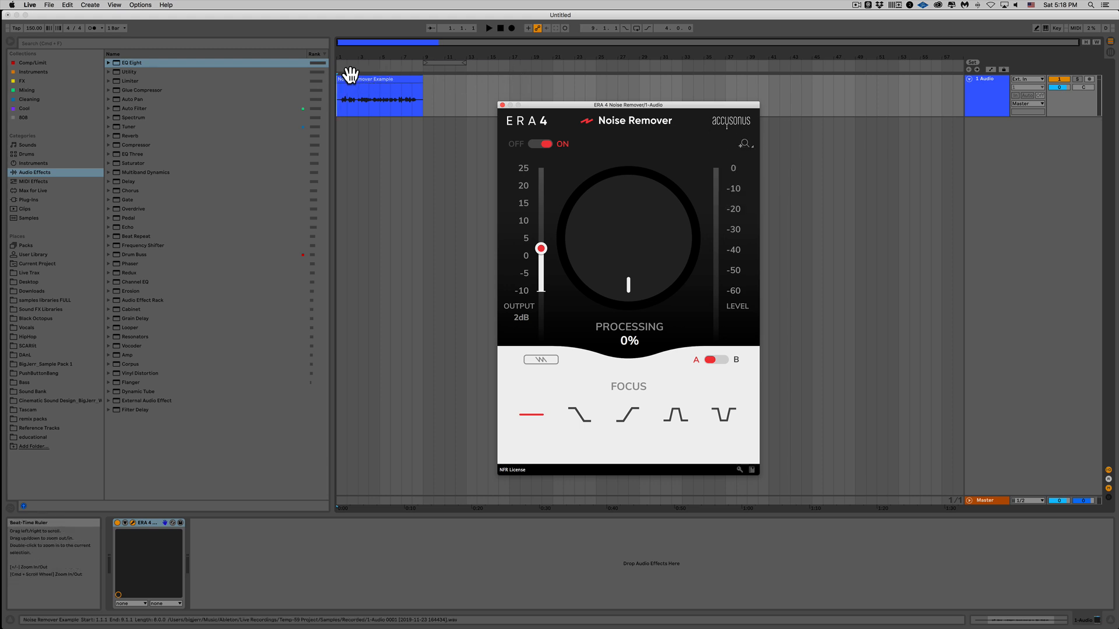
{"action": "left_click", "coordinate": [377, 97]}
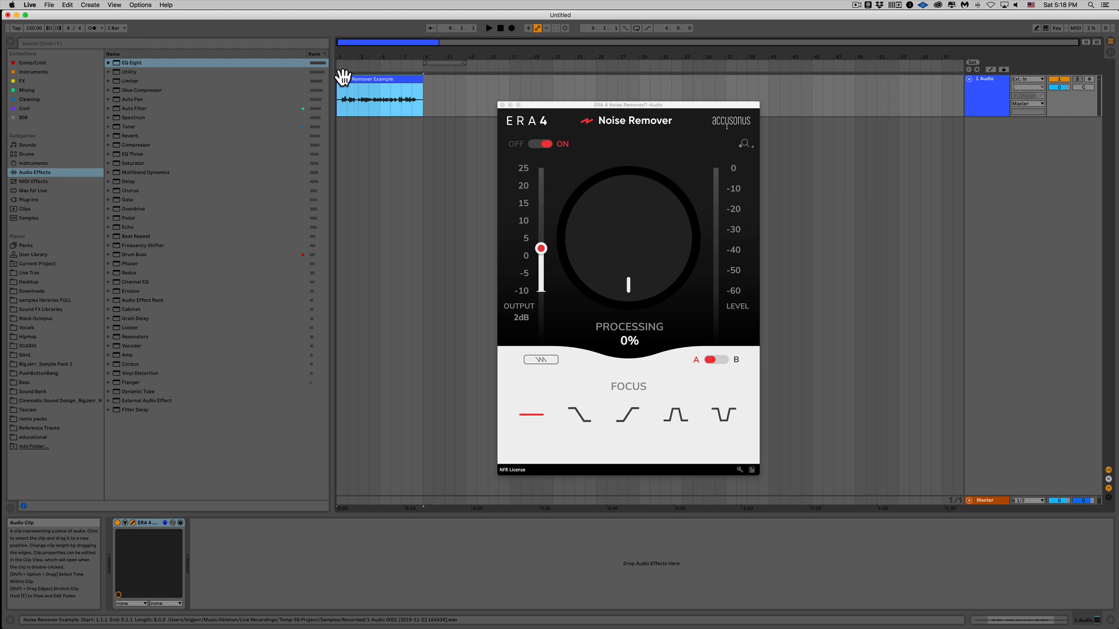
{"action": "left_click", "coordinate": [488, 28]}
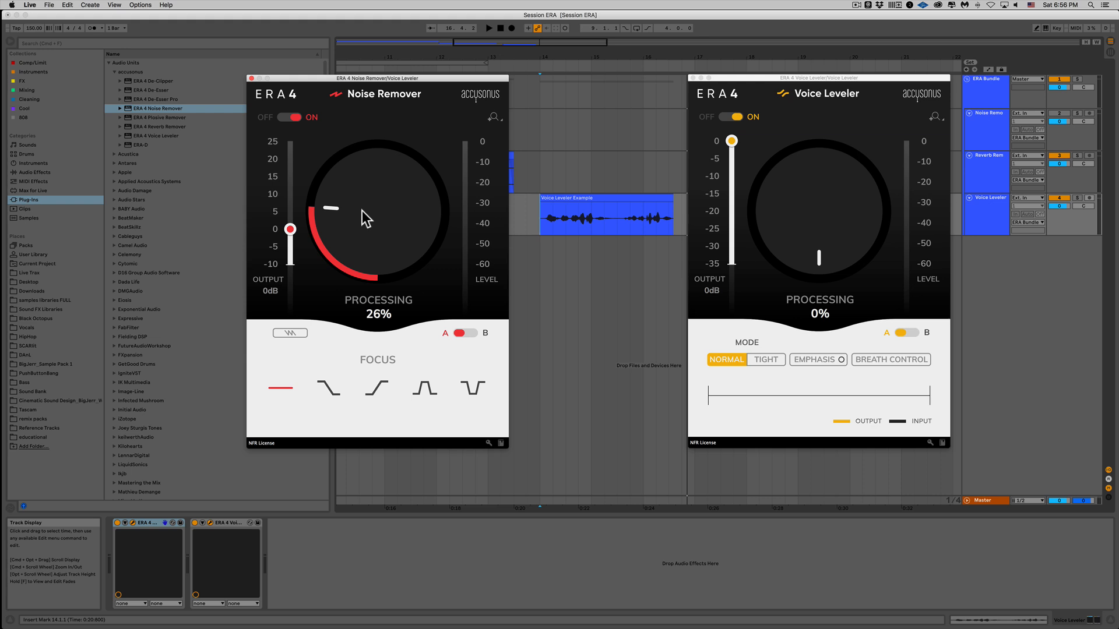
Set the Noise Remover processing to about 26%, leaving the Voice Leveler at 0%.
{"action": "left_click", "coordinate": [817, 359]}
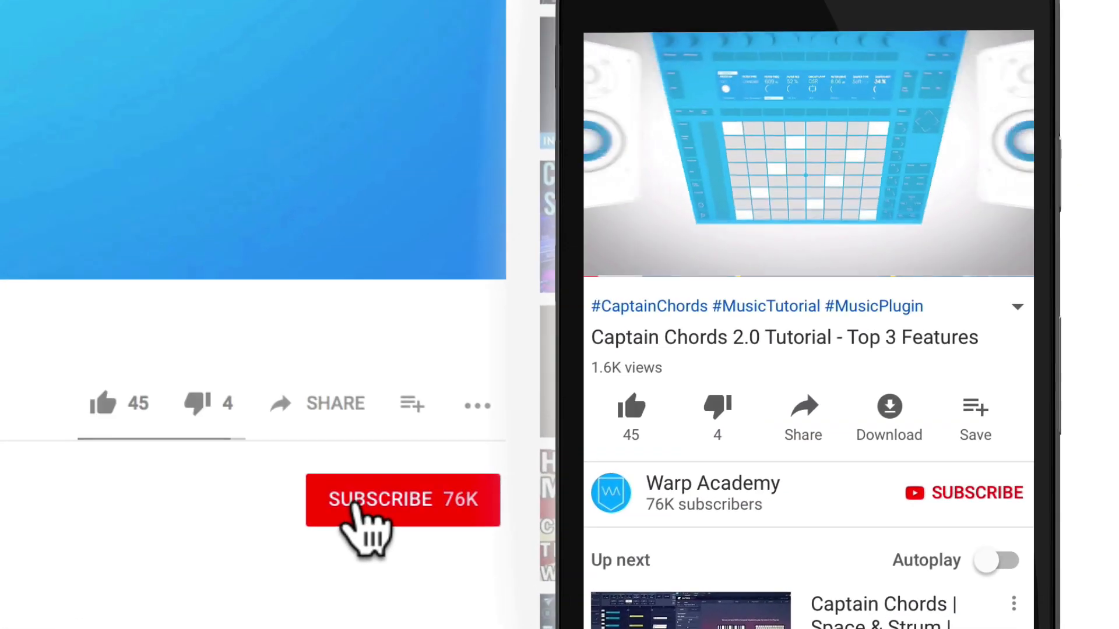
Subscribe to the Warp Academy channel so the button shows SUBSCRIBED.
{"action": "left_click", "coordinate": [402, 500]}
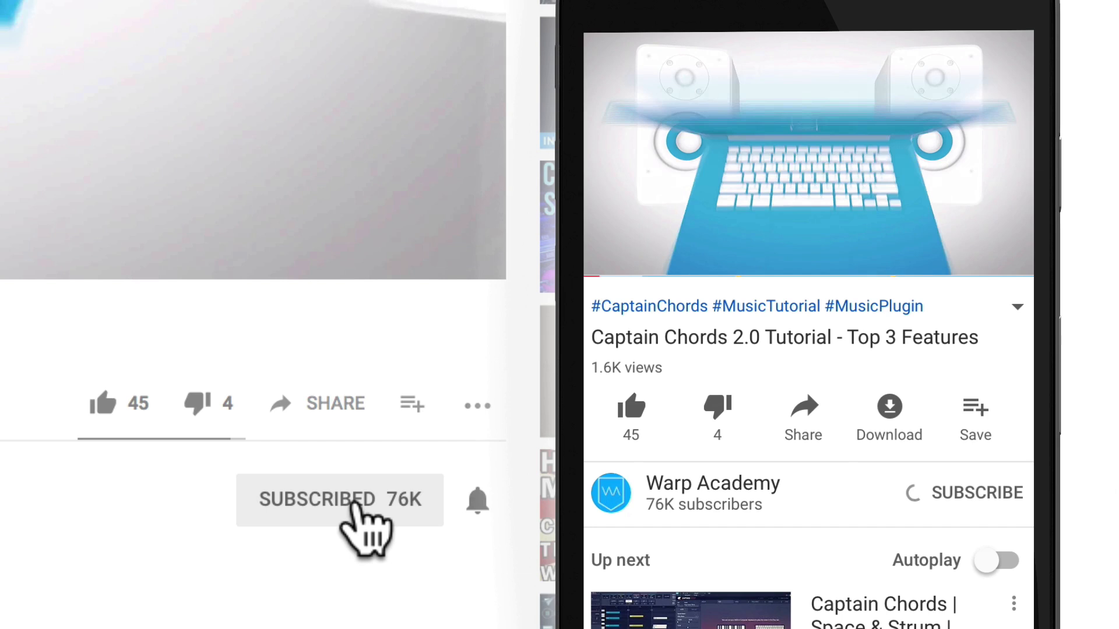
{"action": "left_click", "coordinate": [477, 499]}
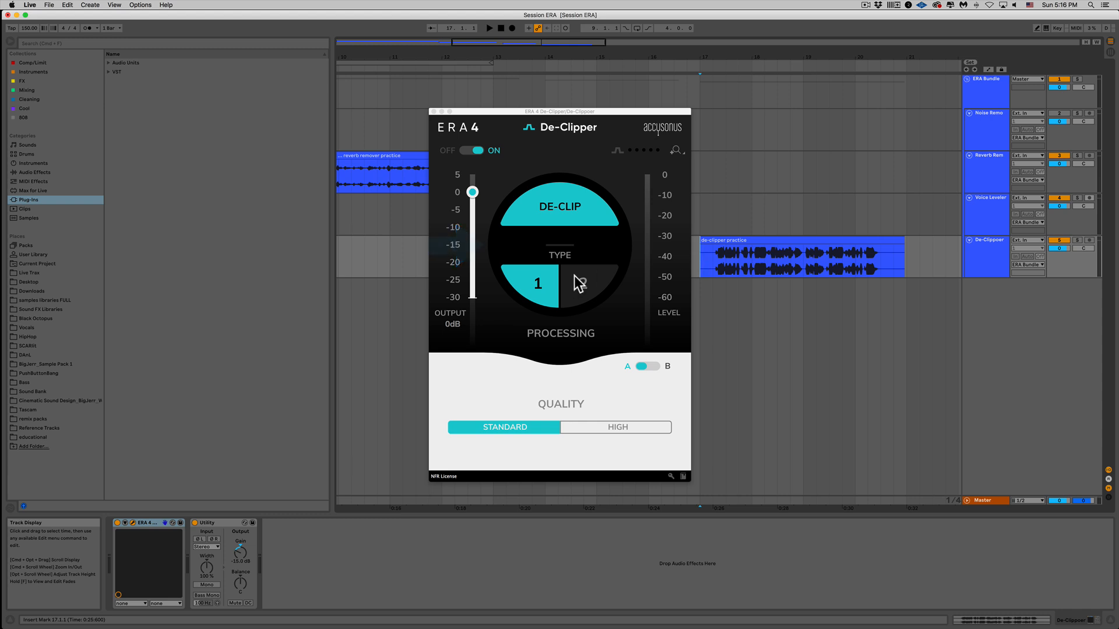
Compare De-Clipper Type 2 against Type 1, keep Type 1 standard quality, then bypass the effect.
{"action": "left_click", "coordinate": [583, 283]}
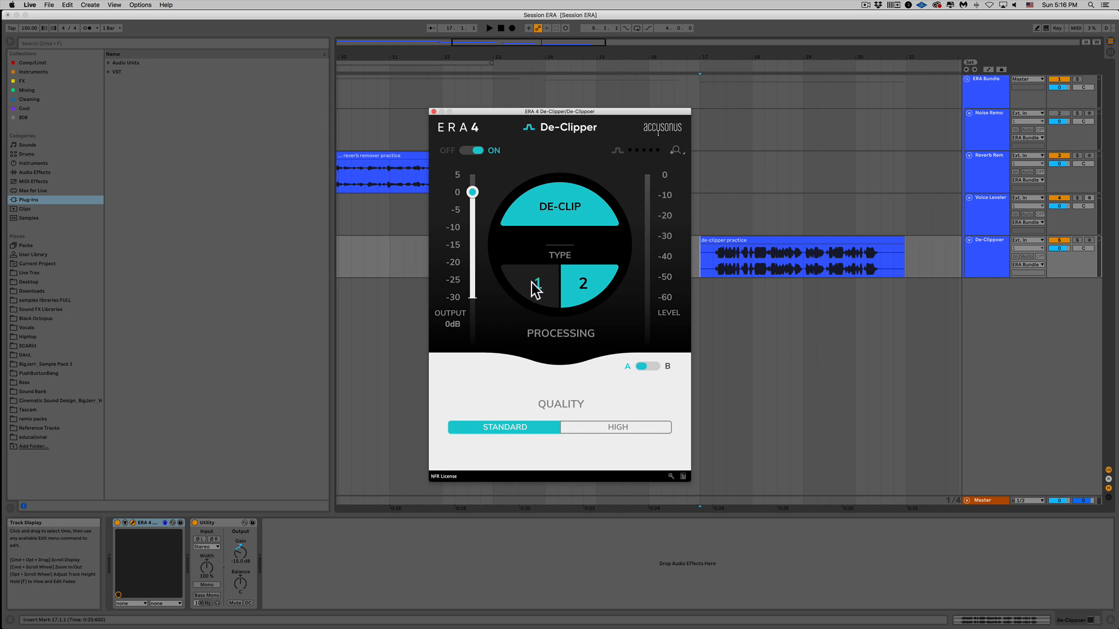
{"action": "left_click", "coordinate": [536, 283]}
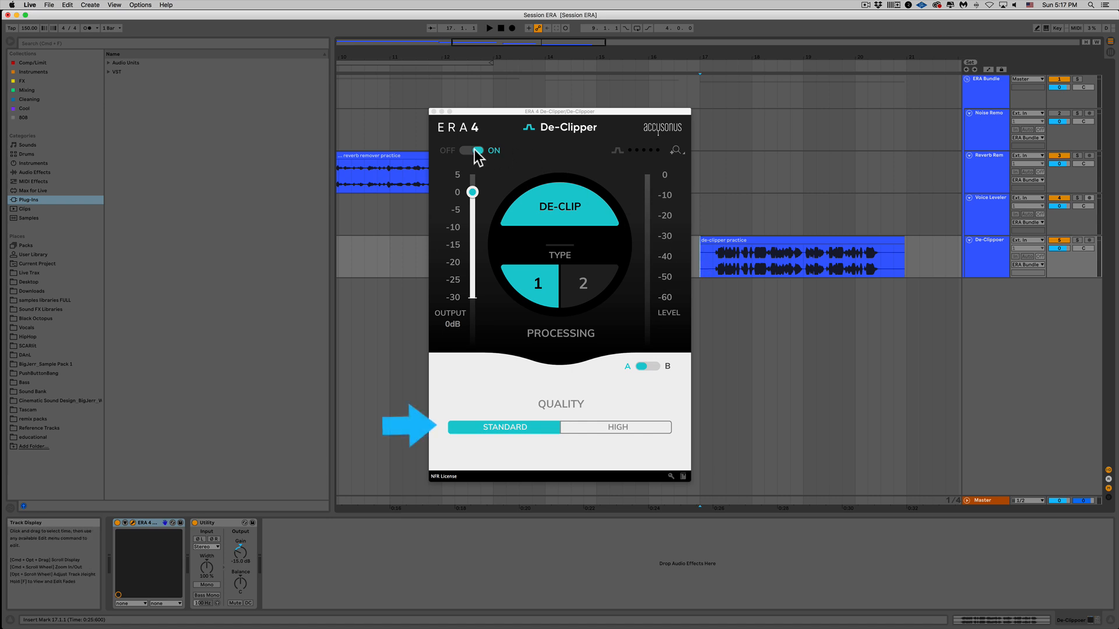
{"action": "left_click", "coordinate": [471, 150]}
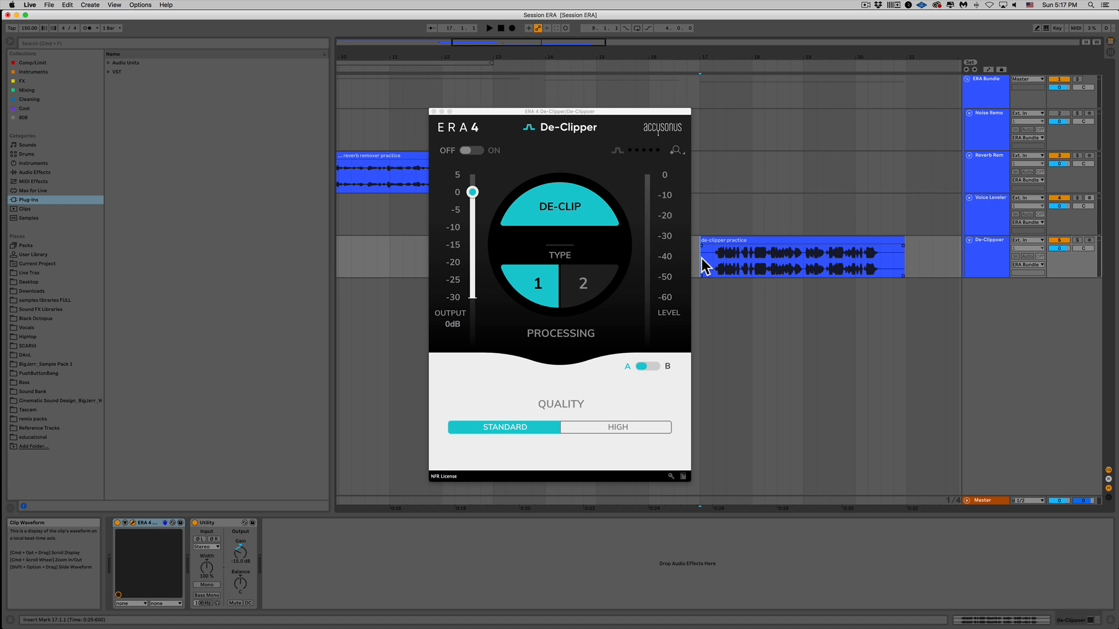
Audition the de-clipper practice clip dry, switch the De-Clipper back on and replay it.
{"action": "left_click", "coordinate": [488, 28]}
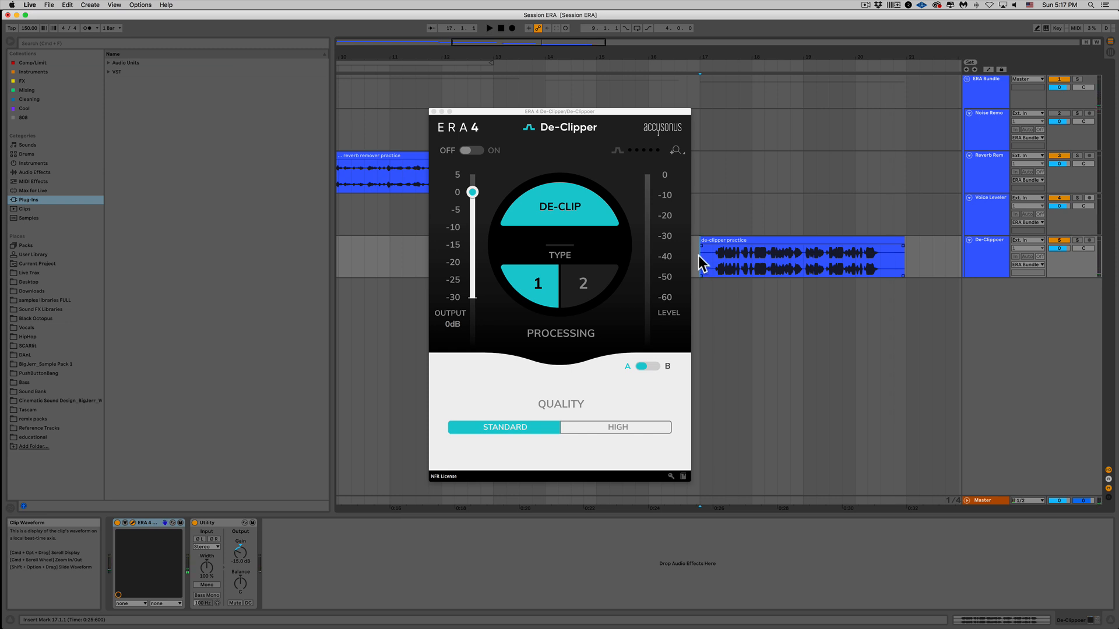
{"action": "left_click", "coordinate": [470, 150]}
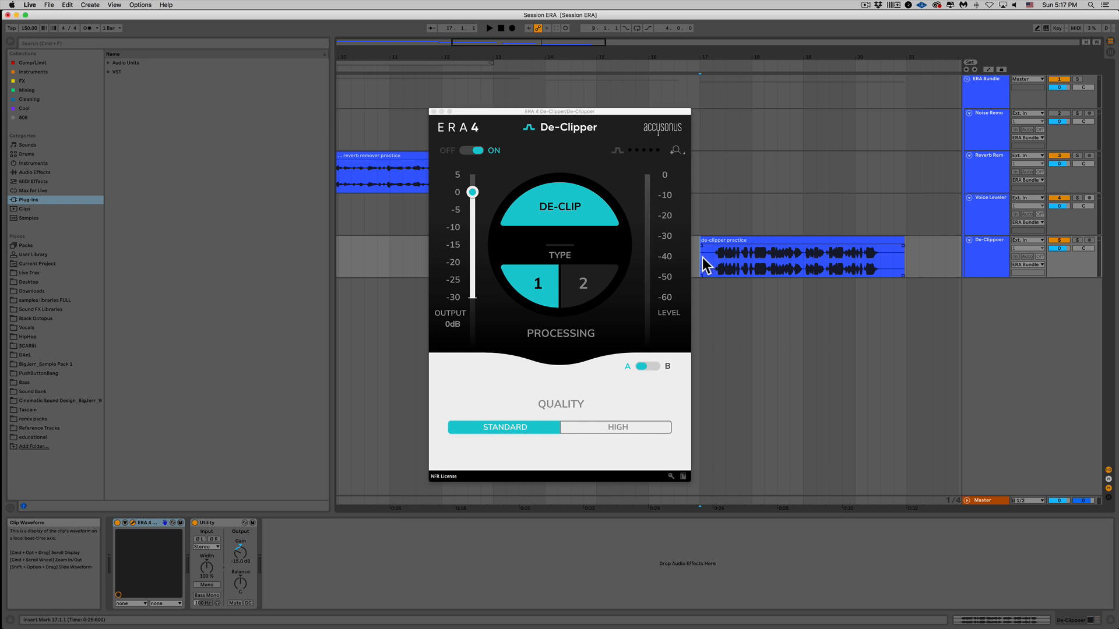
{"action": "left_click", "coordinate": [488, 28]}
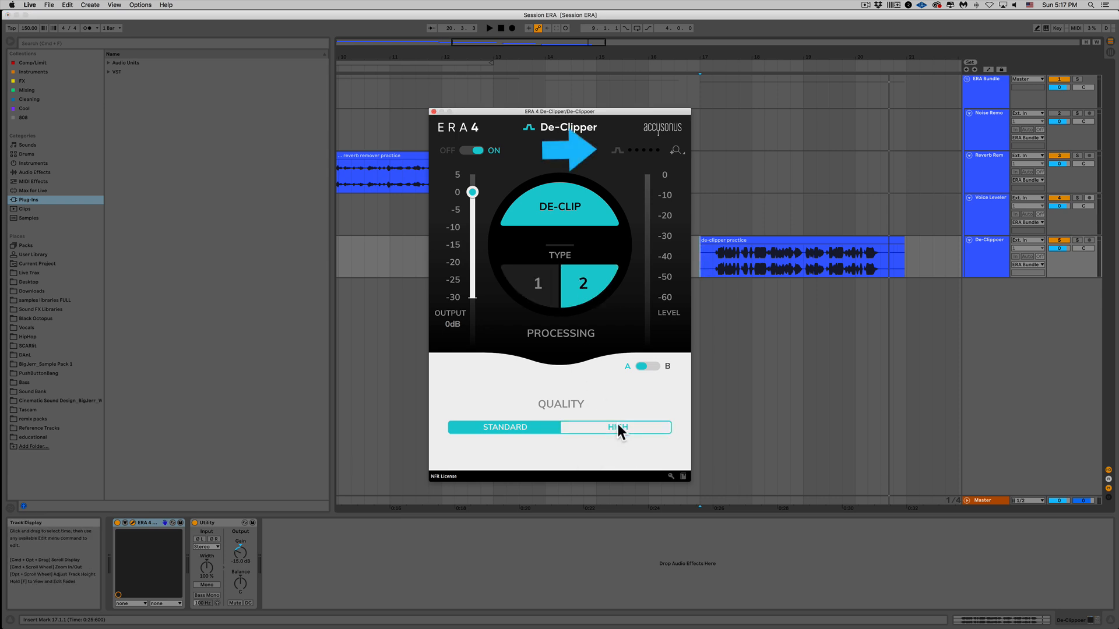
Try the quality toggle, then pull the De-Clipper output down to about -2 dB.
{"action": "left_click", "coordinate": [617, 426]}
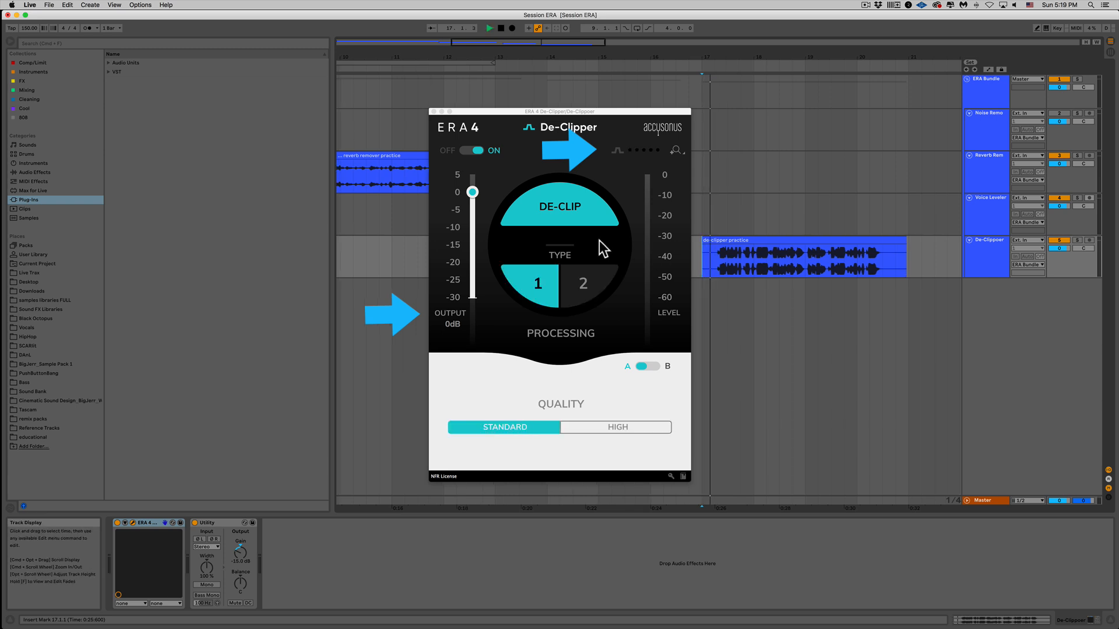
{"action": "left_click_drag", "start_coordinate": [472, 191], "coordinate": [471, 199]}
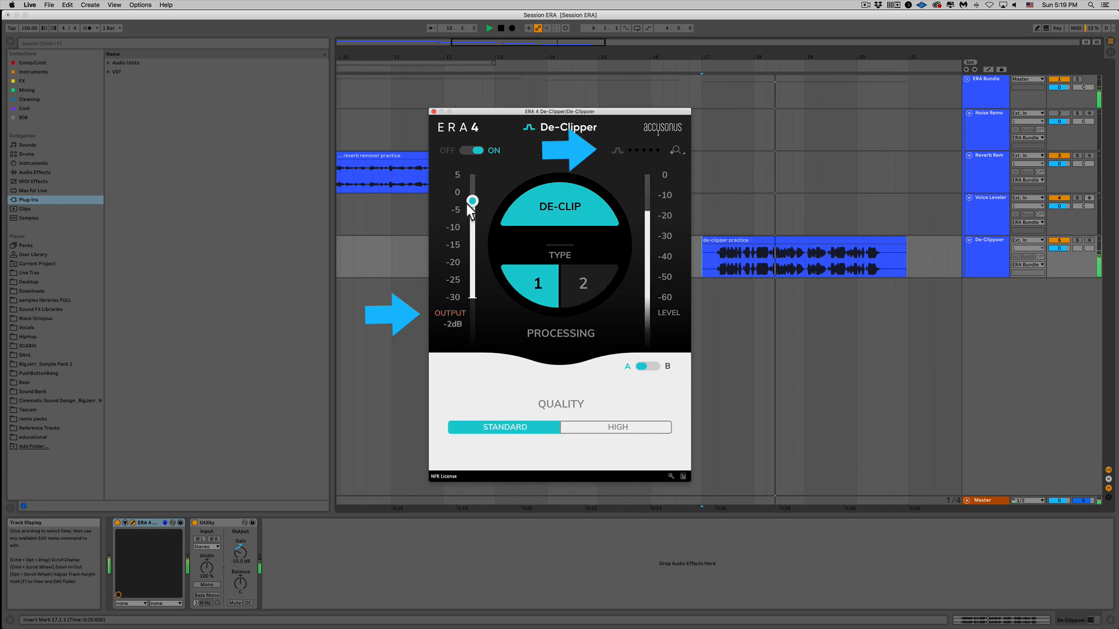
{"action": "left_click_drag", "start_coordinate": [472, 199], "coordinate": [472, 209]}
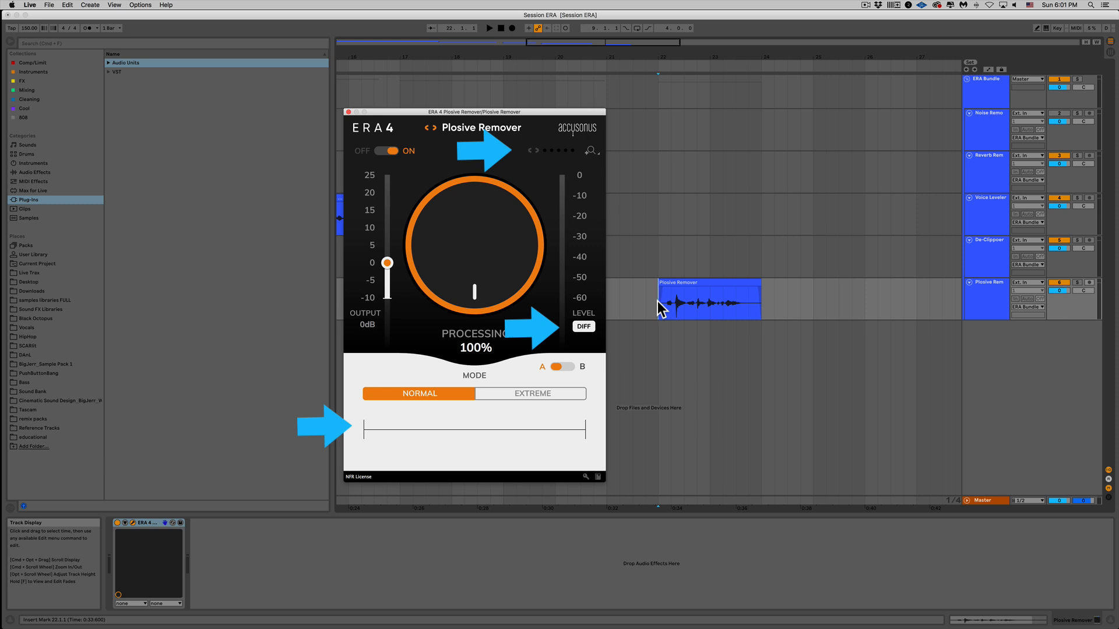
Play the Plosive Remover clip from its start at 100% normal-mode processing.
{"action": "left_click", "coordinate": [489, 28]}
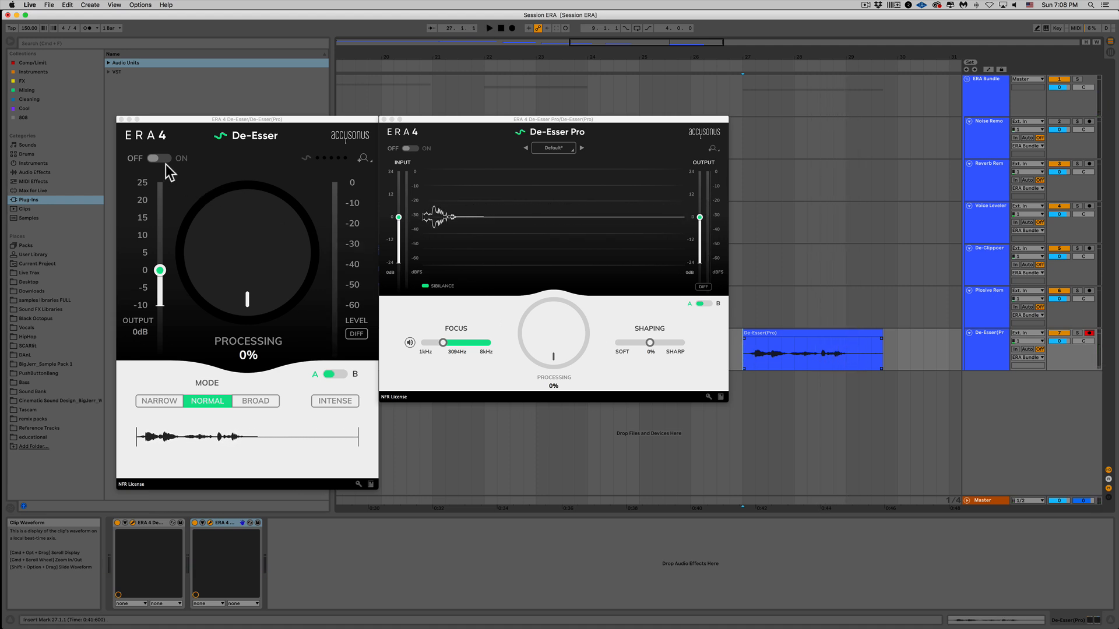
Switch the De-Esser on, audition another mode, then enable Intense de-essing.
{"action": "left_click", "coordinate": [163, 159]}
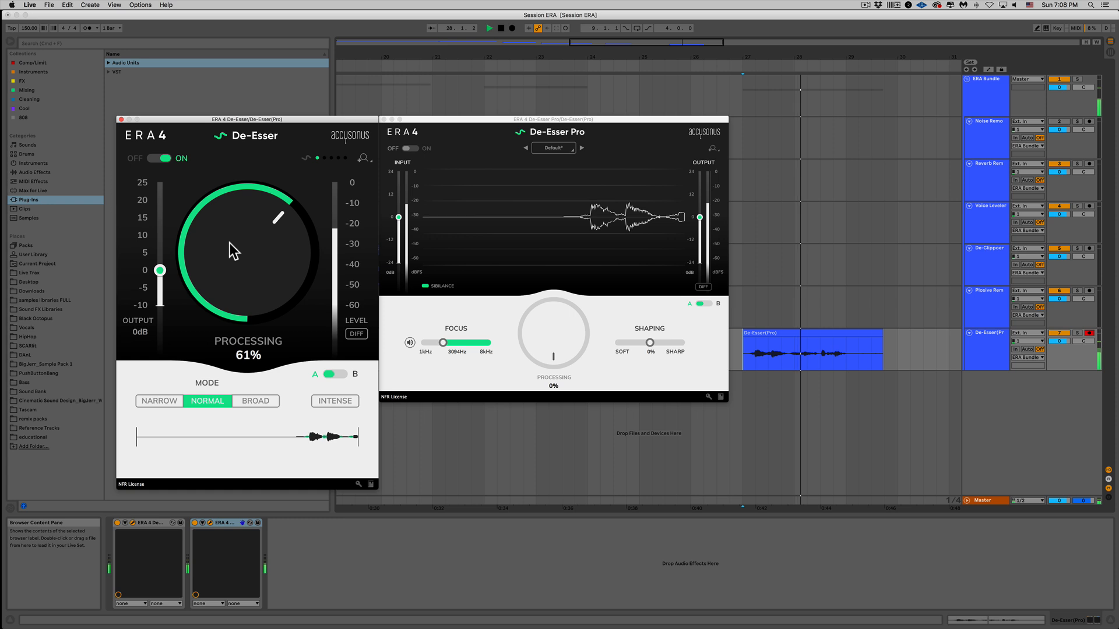
{"action": "left_click", "coordinate": [255, 399]}
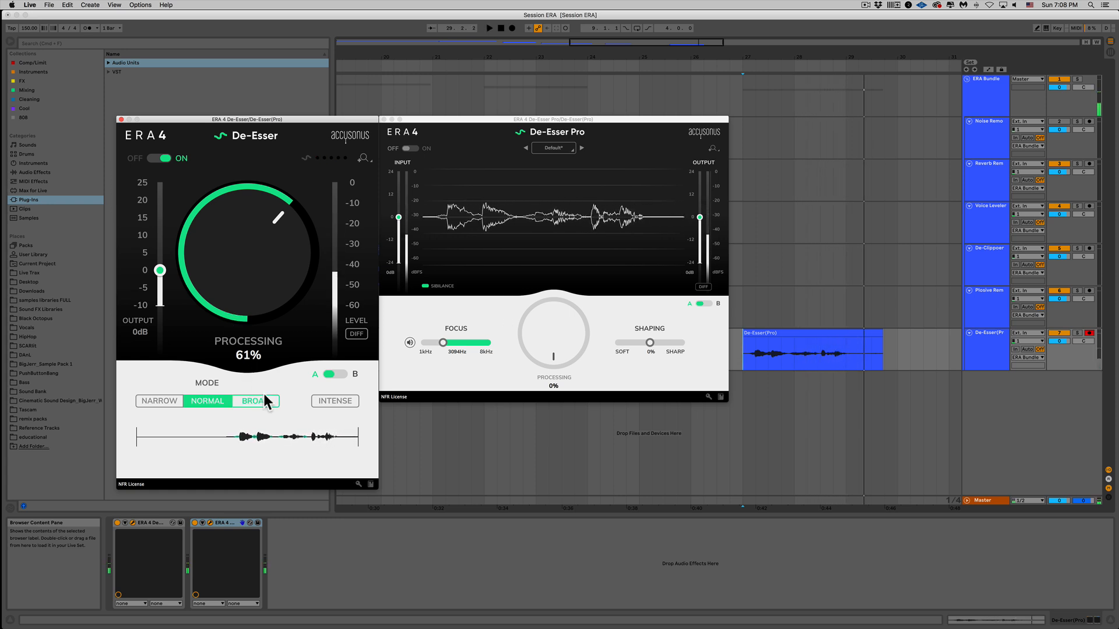
{"action": "left_click", "coordinate": [335, 400]}
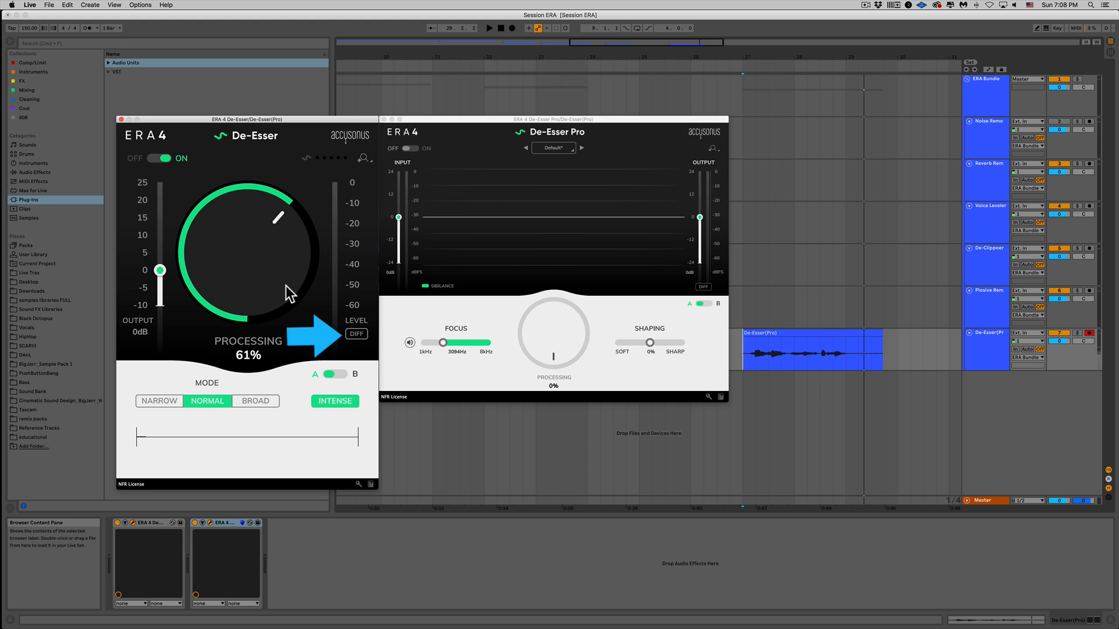
{"action": "mouse_move", "coordinate": [356, 342]}
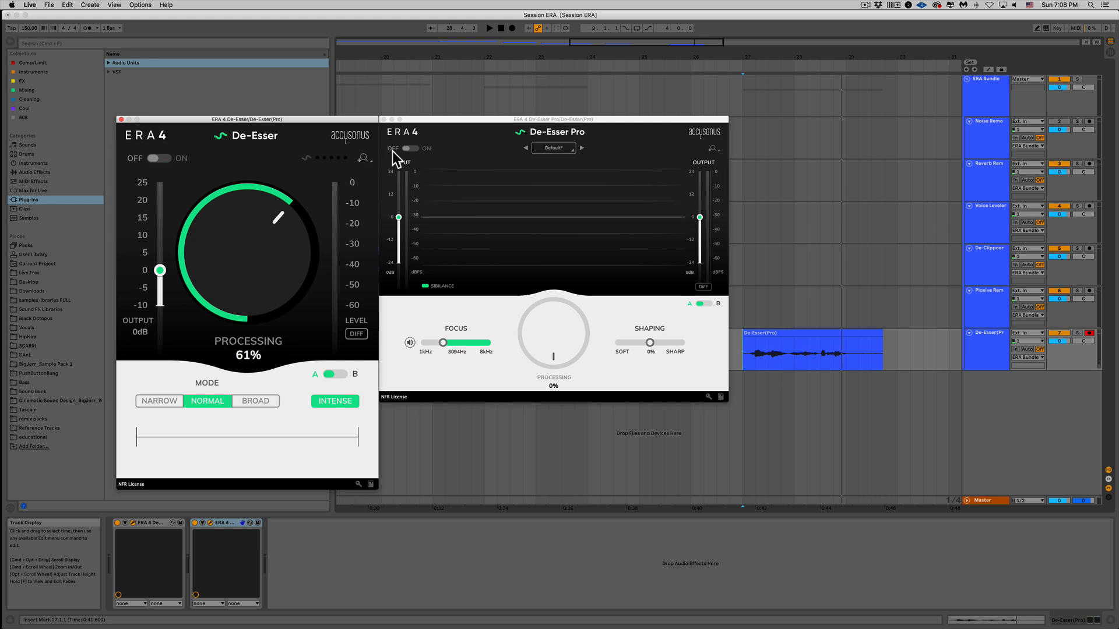
Turn on De-Esser Pro, load a speech preset from its list and play the clip.
{"action": "left_click", "coordinate": [411, 148]}
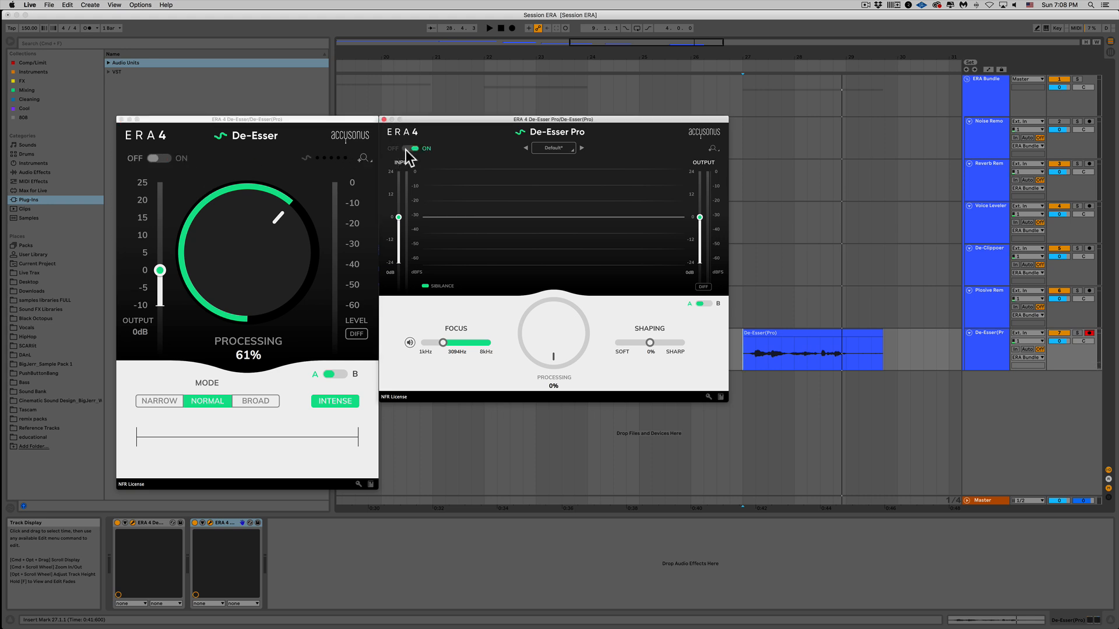
{"action": "left_click", "coordinate": [553, 148]}
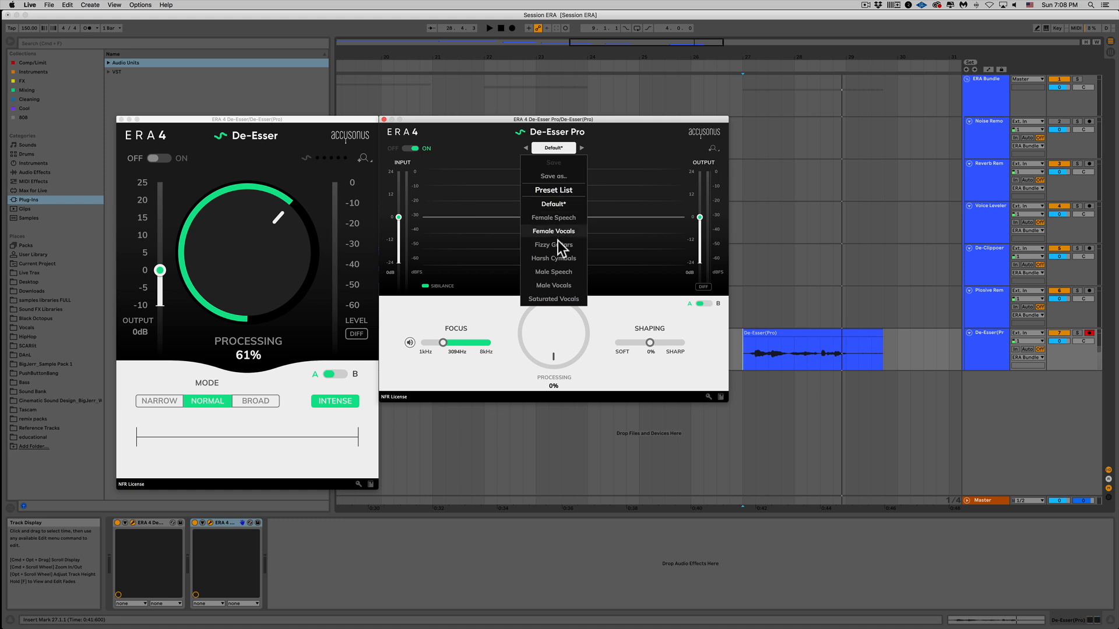
{"action": "left_click", "coordinate": [552, 272]}
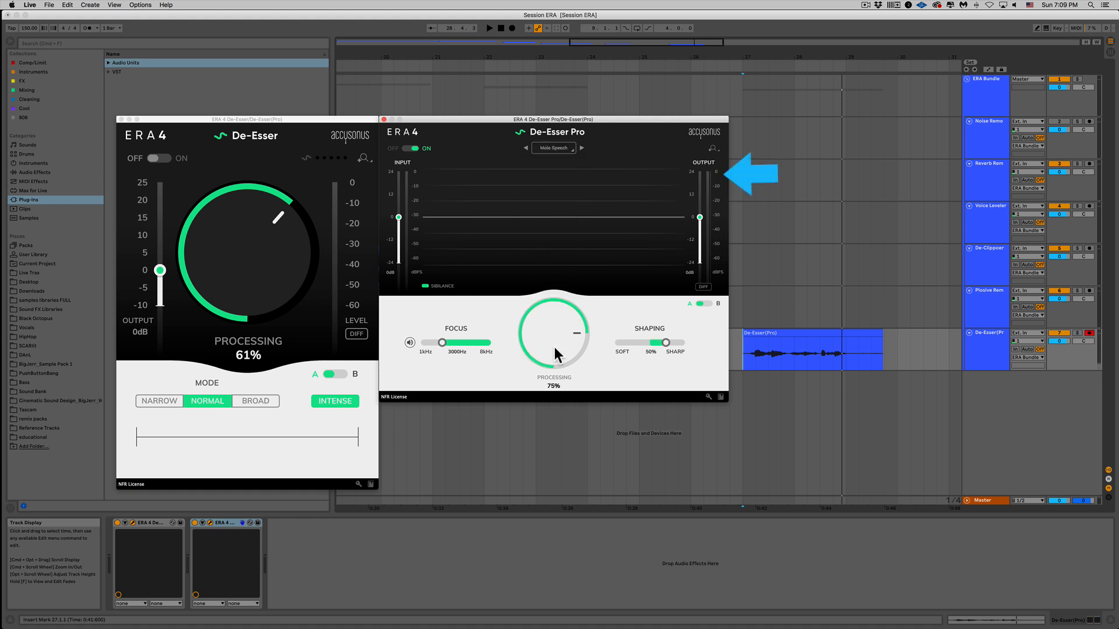
{"action": "left_click", "coordinate": [488, 28]}
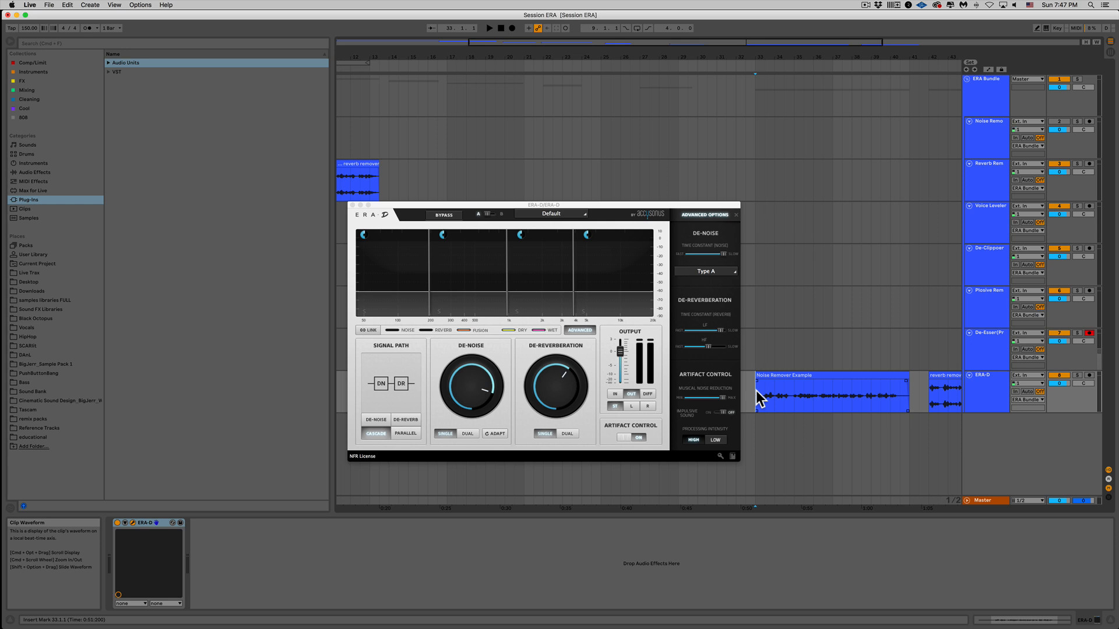
Play the noise example clip and load ERA-D's Extreme Denoising preset.
{"action": "left_click", "coordinate": [488, 28]}
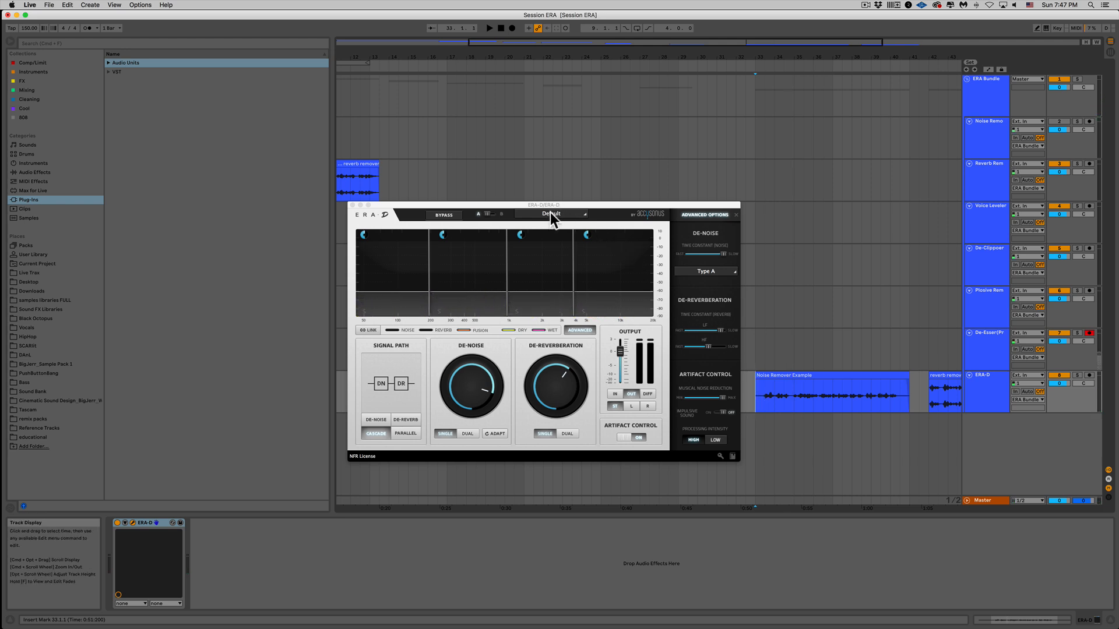
{"action": "left_click", "coordinate": [552, 214]}
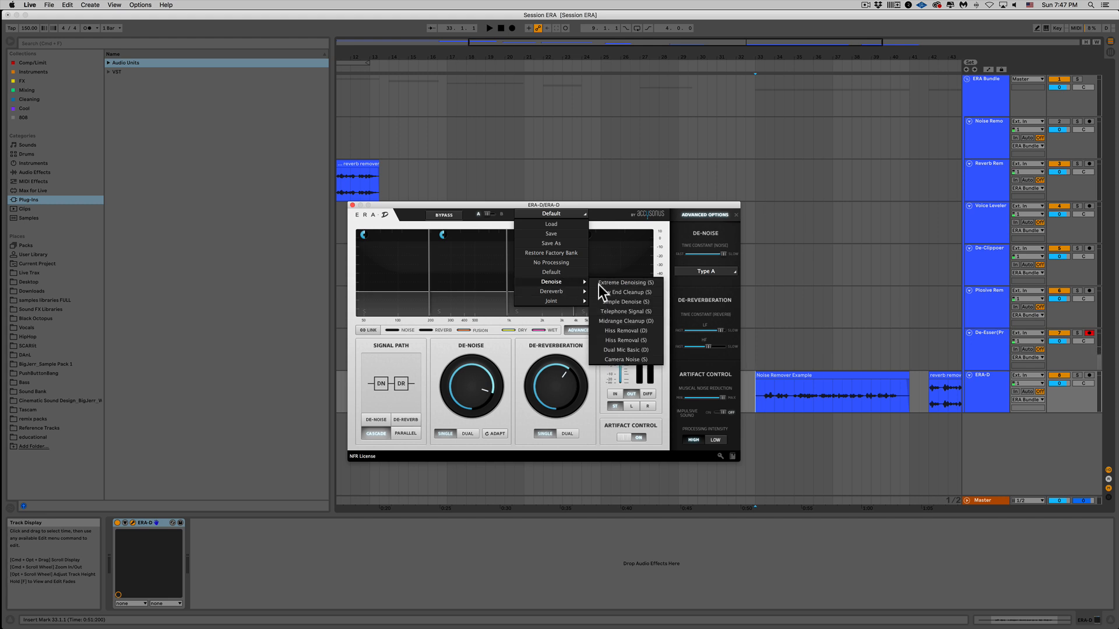
{"action": "left_click", "coordinate": [622, 282]}
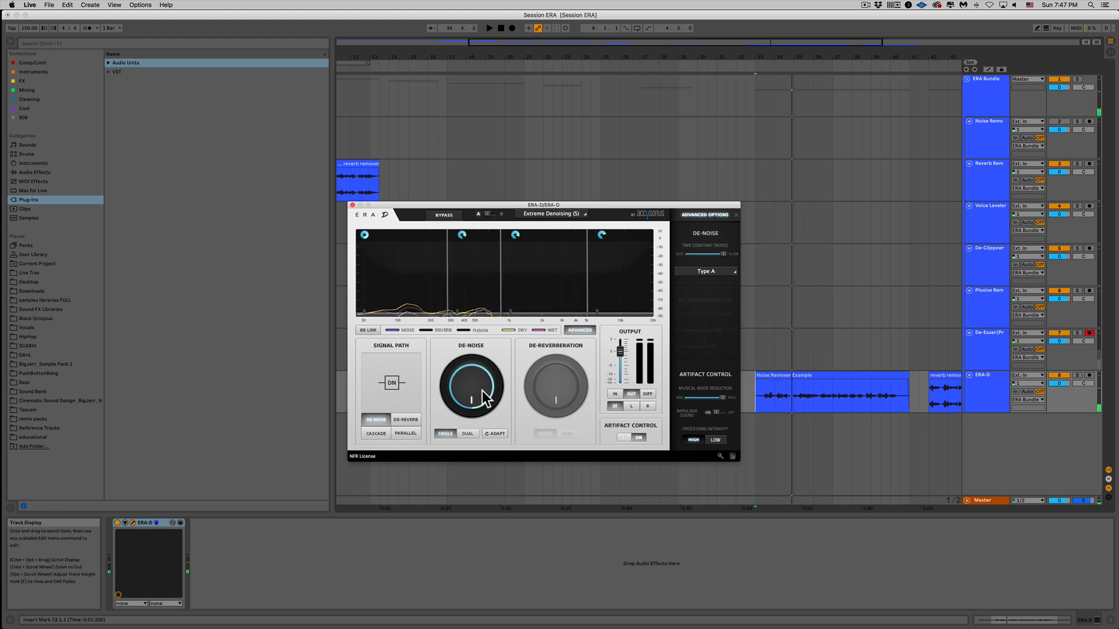
Pull the DE-NOISE amount down slightly during playback.
{"action": "left_click_drag", "start_coordinate": [469, 389], "coordinate": [470, 397]}
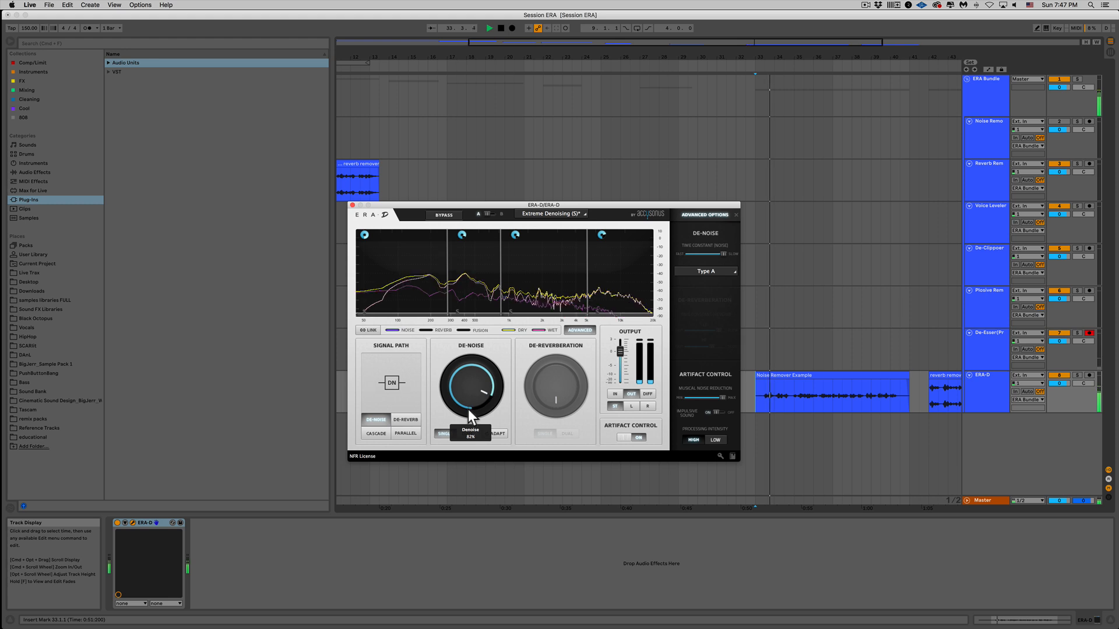
{"action": "left_click_drag", "start_coordinate": [469, 390], "coordinate": [469, 443]}
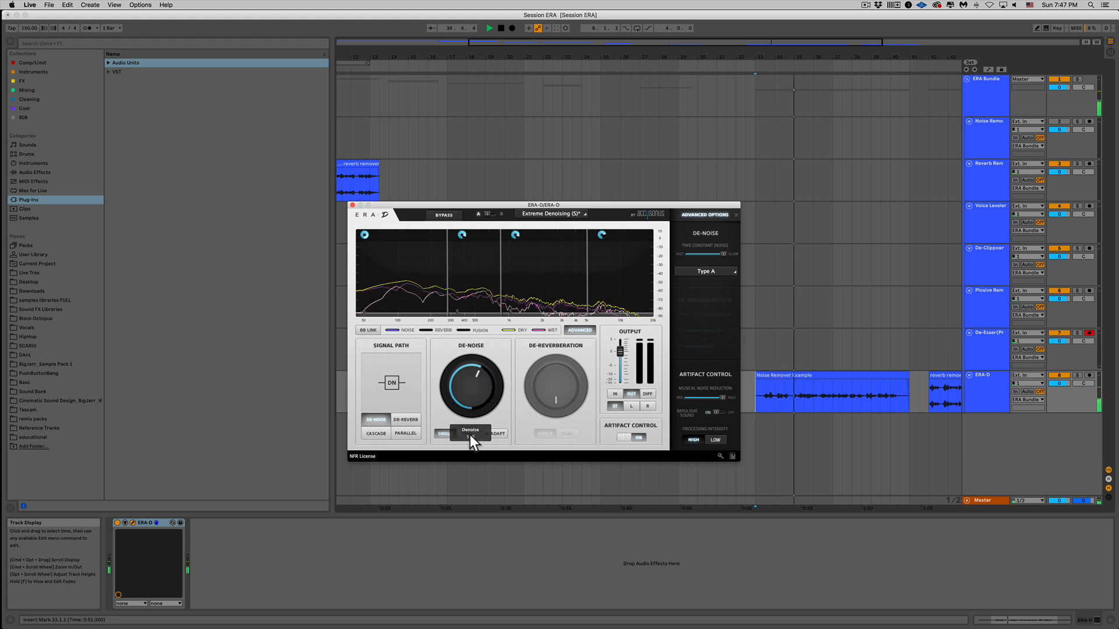